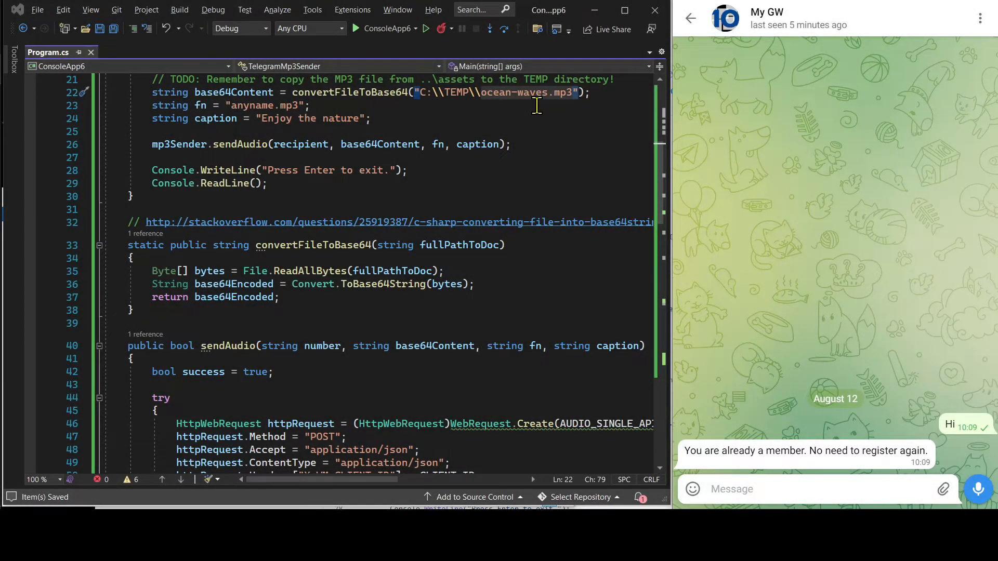
pyautogui.moveTo(424, 39)
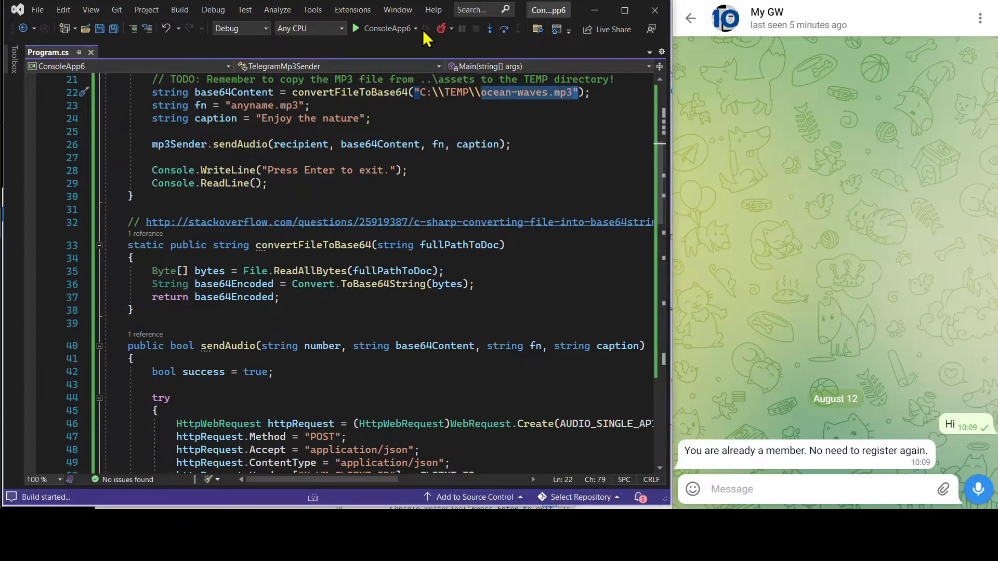
# Step: Build and run the ConsoleApp6 project from the toolbar Start button
pyautogui.click(352, 28)
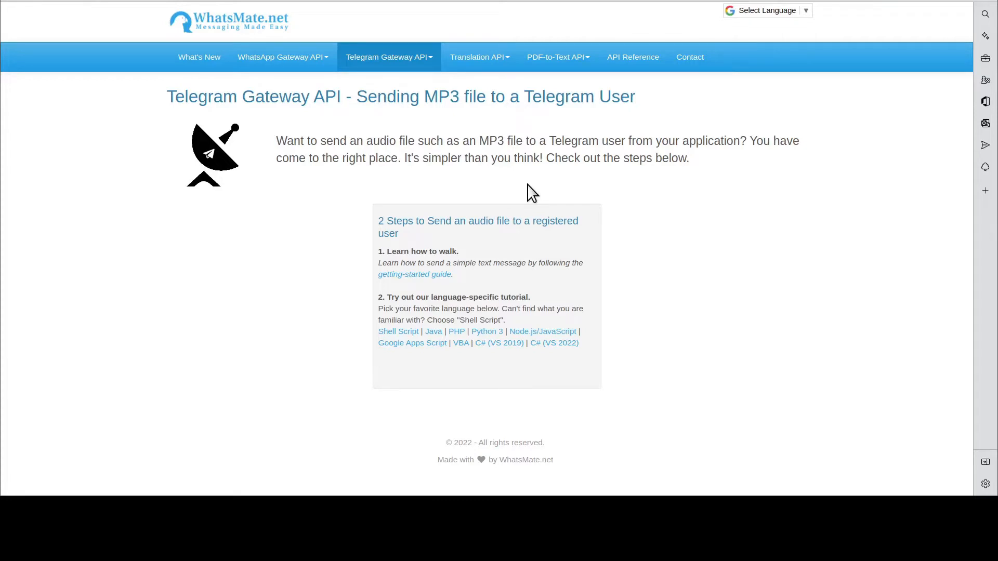
pyautogui.moveTo(515, 186)
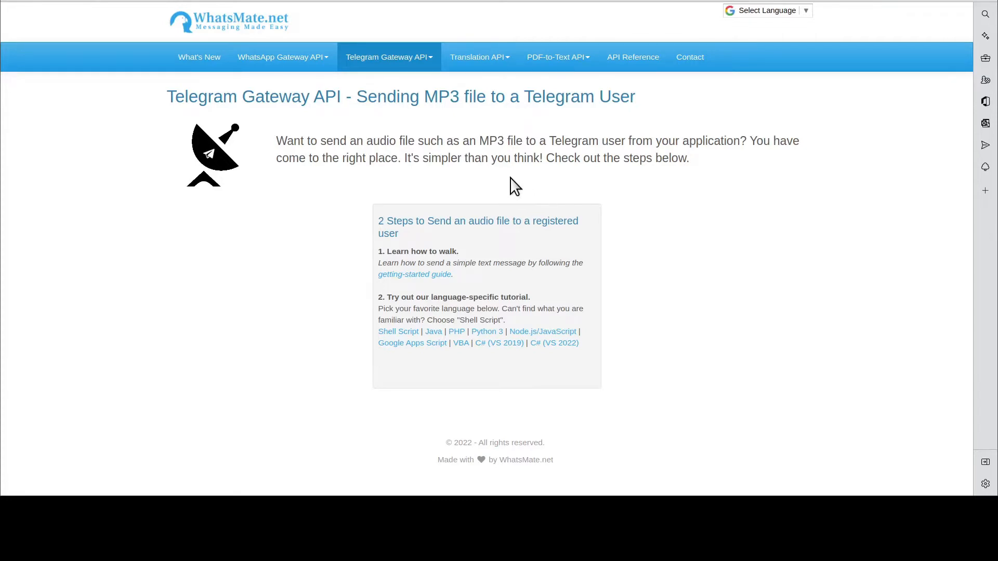
pyautogui.moveTo(559, 144)
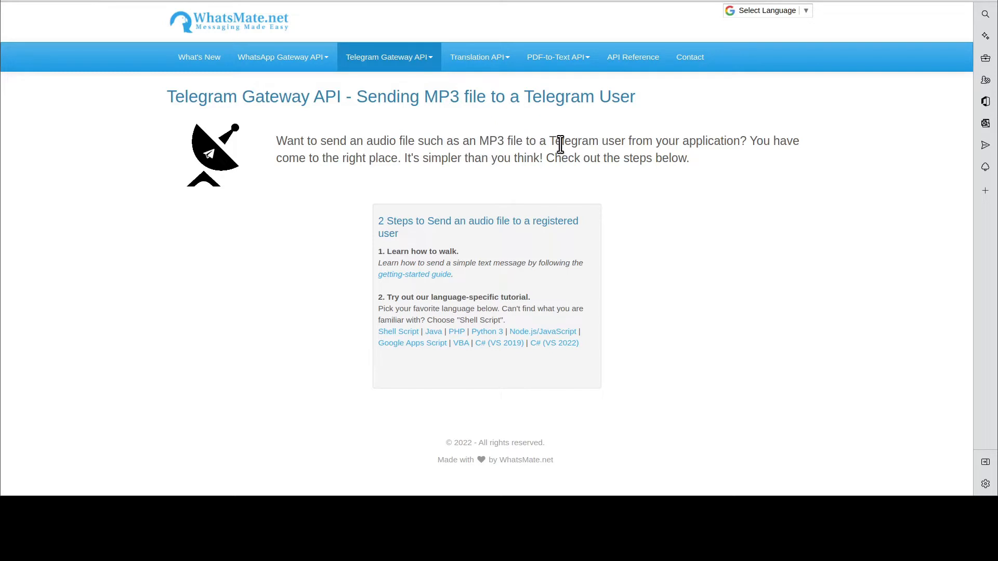
pyautogui.moveTo(608, 160)
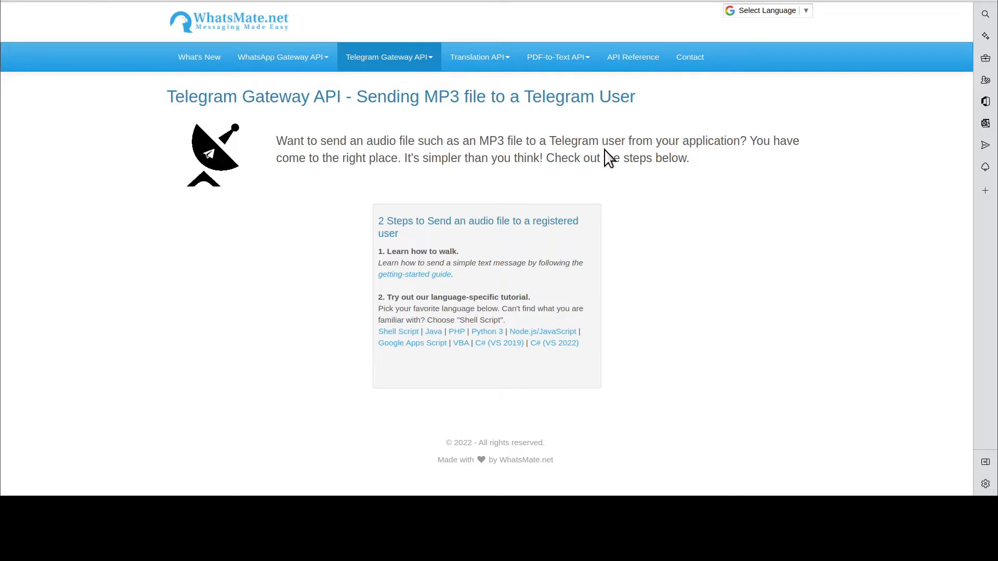
pyautogui.moveTo(478, 281)
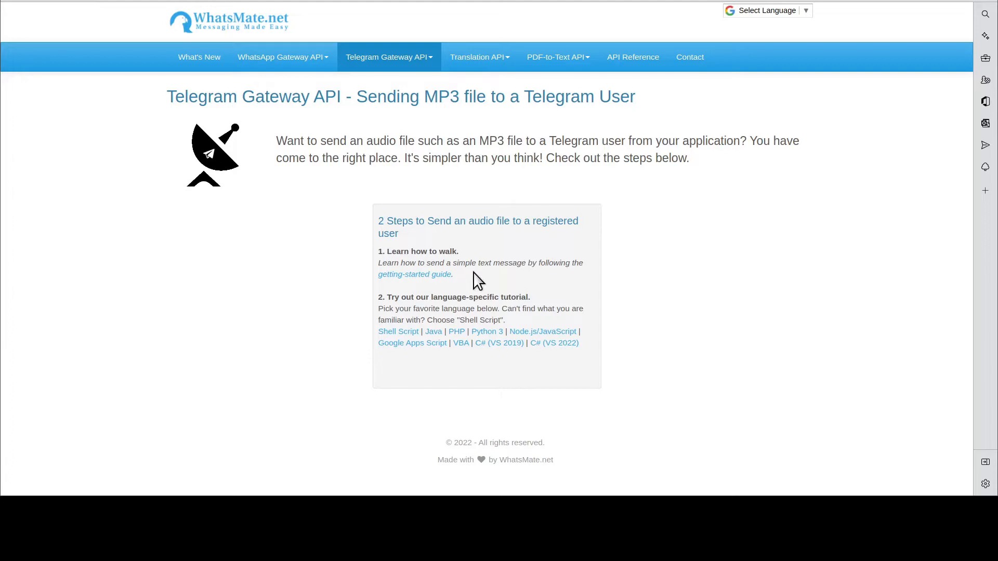
pyautogui.moveTo(469, 280)
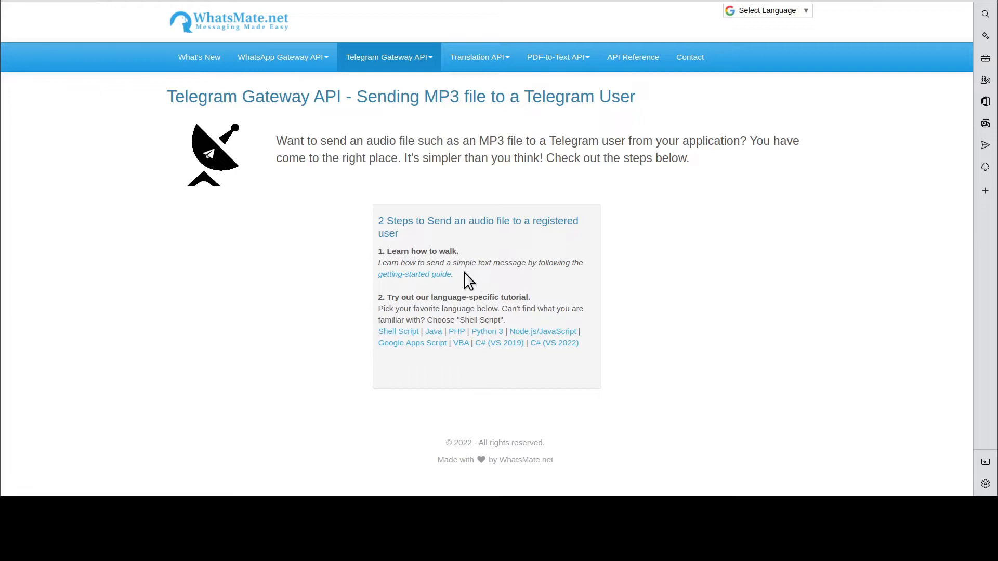
pyautogui.moveTo(433, 278)
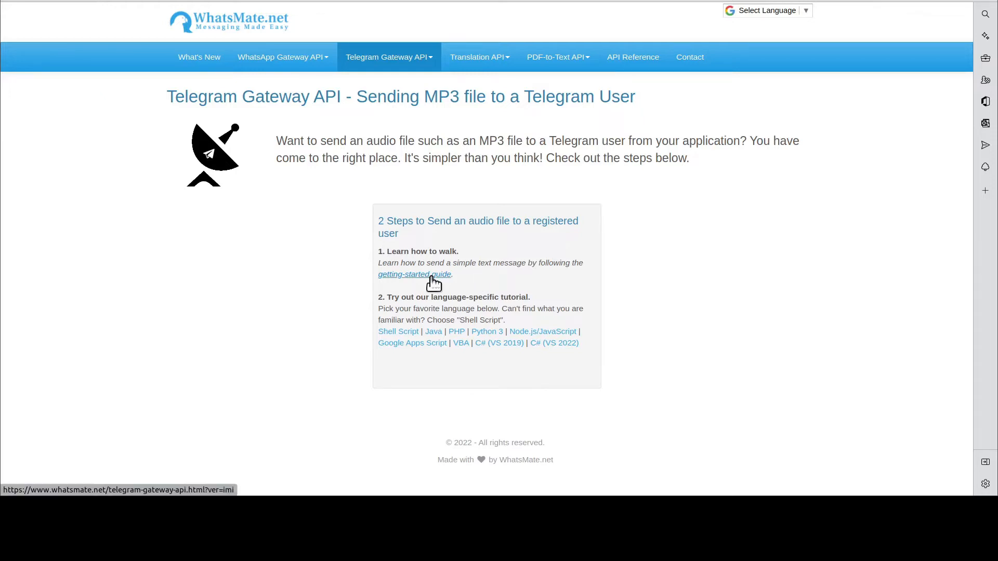
# Step: Review the getting-started guide down to its '4 Simple Steps to Send Telegram Messages' box
pyautogui.click(415, 273)
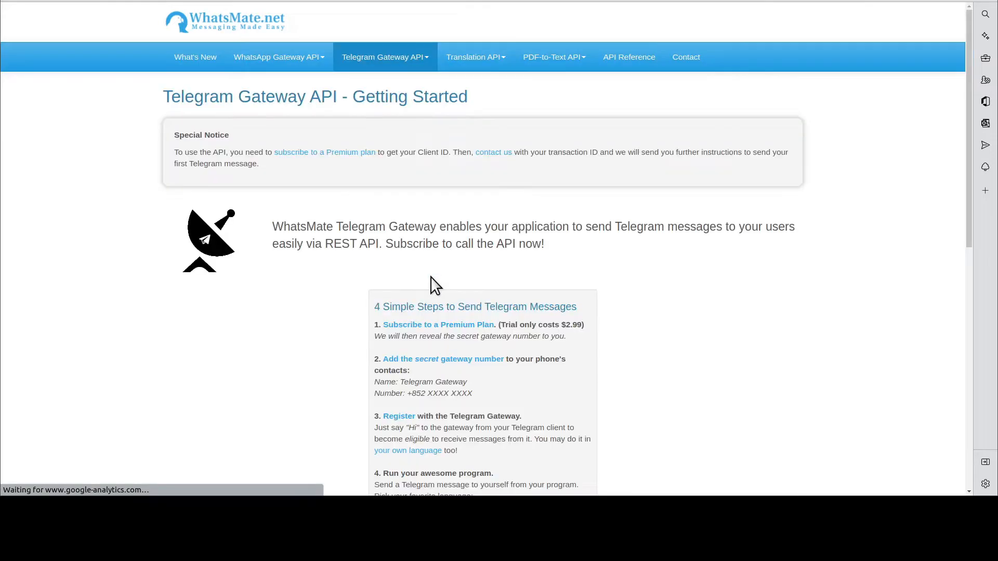
pyautogui.scroll(-3)
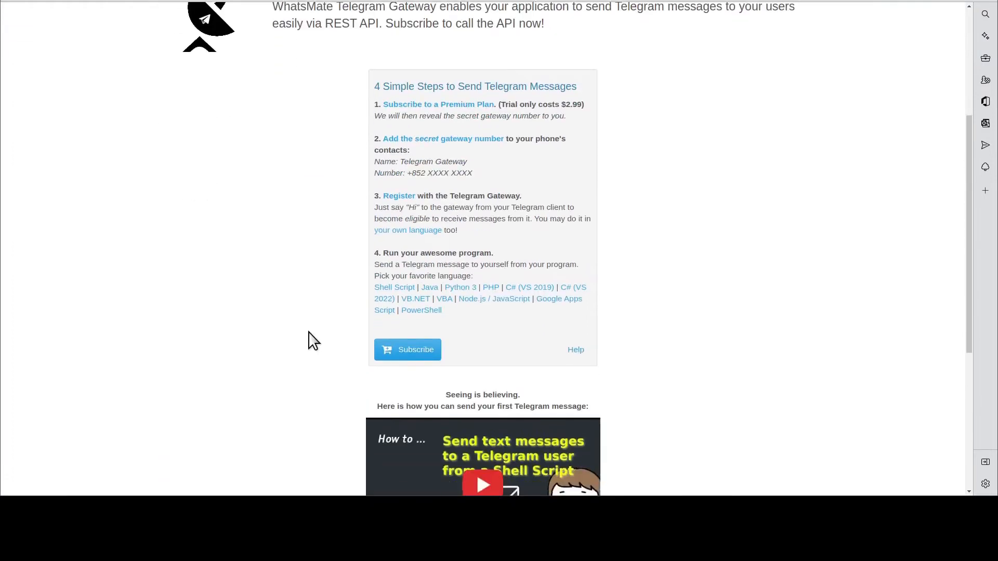
pyautogui.scroll(-3)
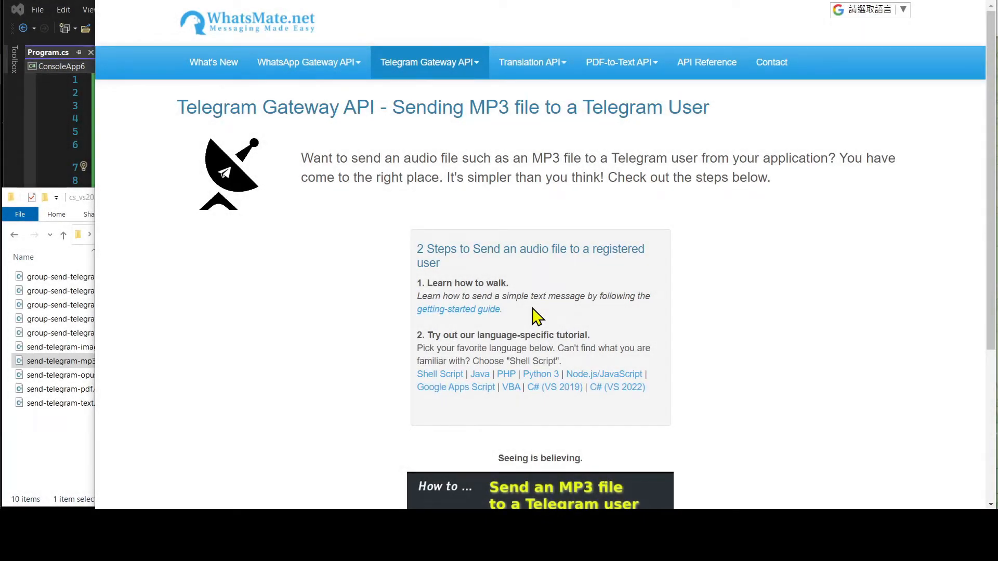
pyautogui.moveTo(660, 327)
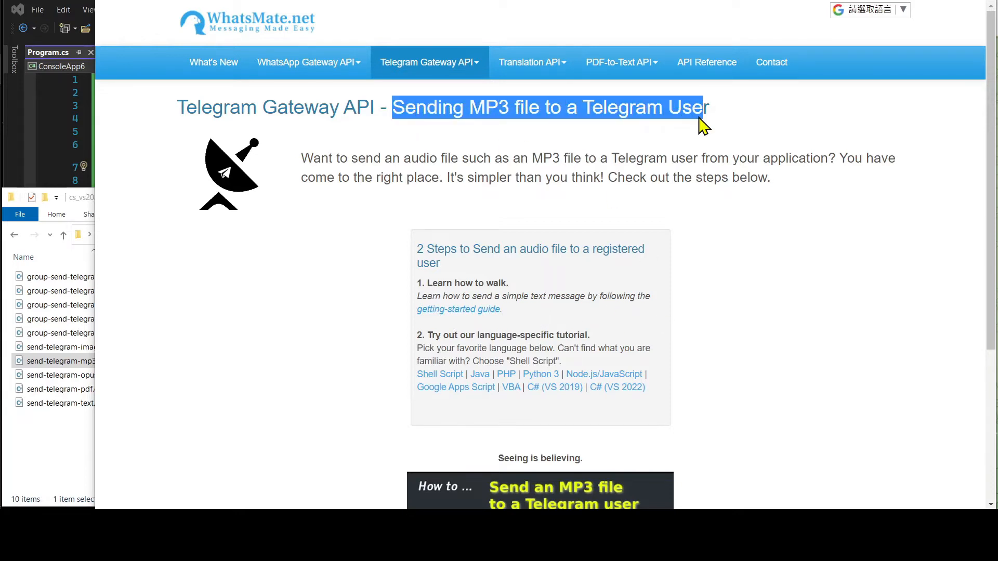
pyautogui.moveTo(617, 386)
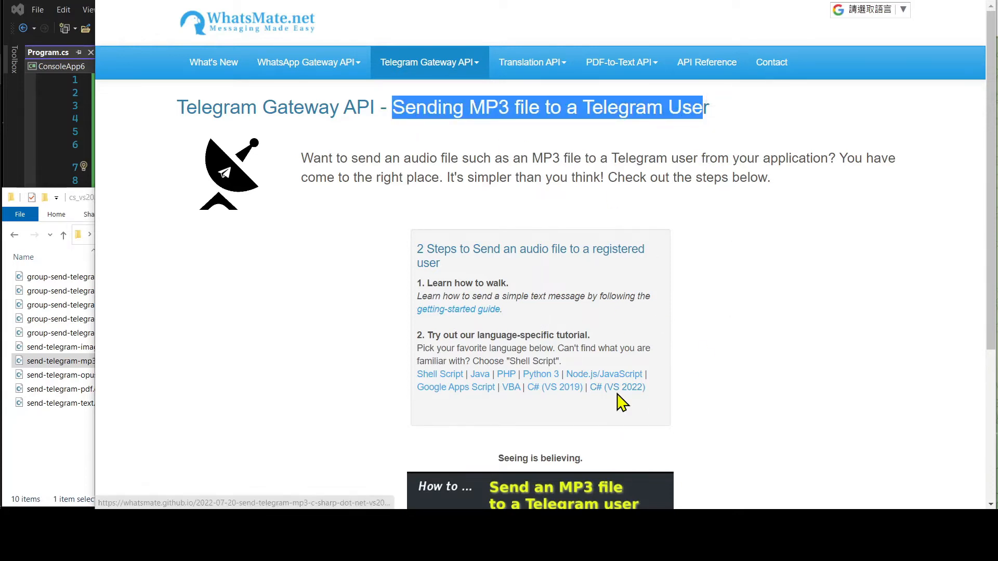
pyautogui.moveTo(618, 387)
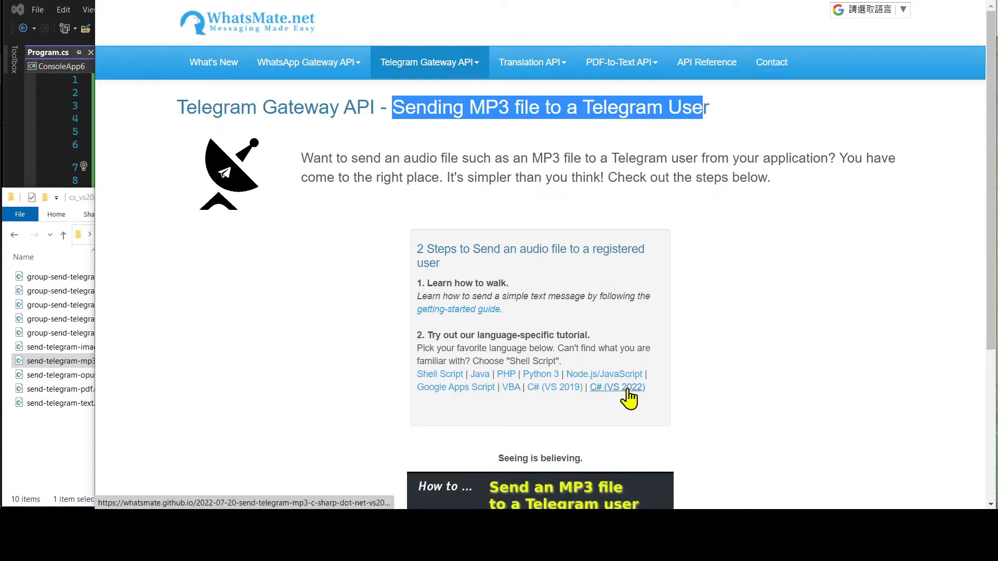
pyautogui.moveTo(719, 395)
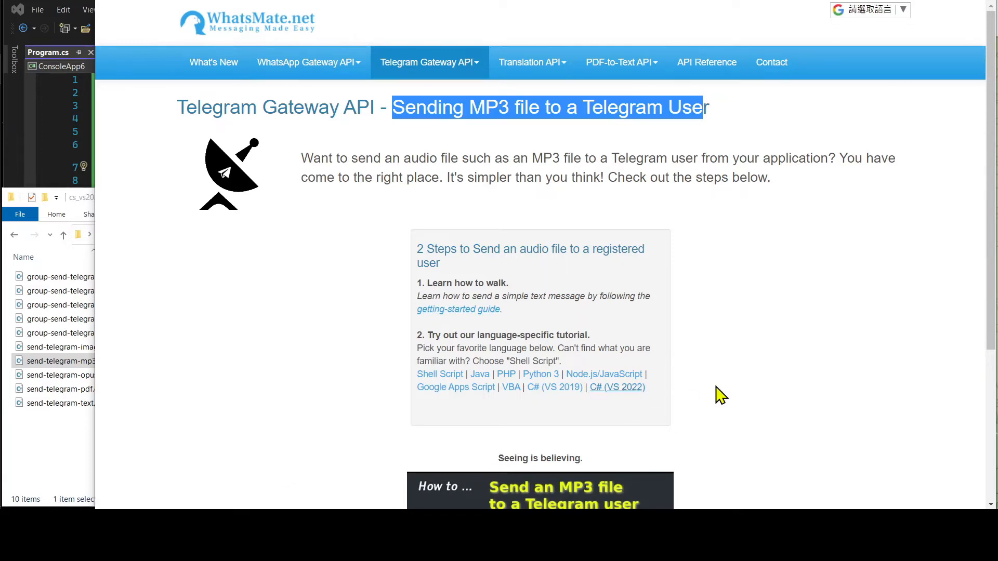
# Step: Follow the 'C# (VS 2022)' link under step 2 of the MP3-sending page
pyautogui.click(617, 386)
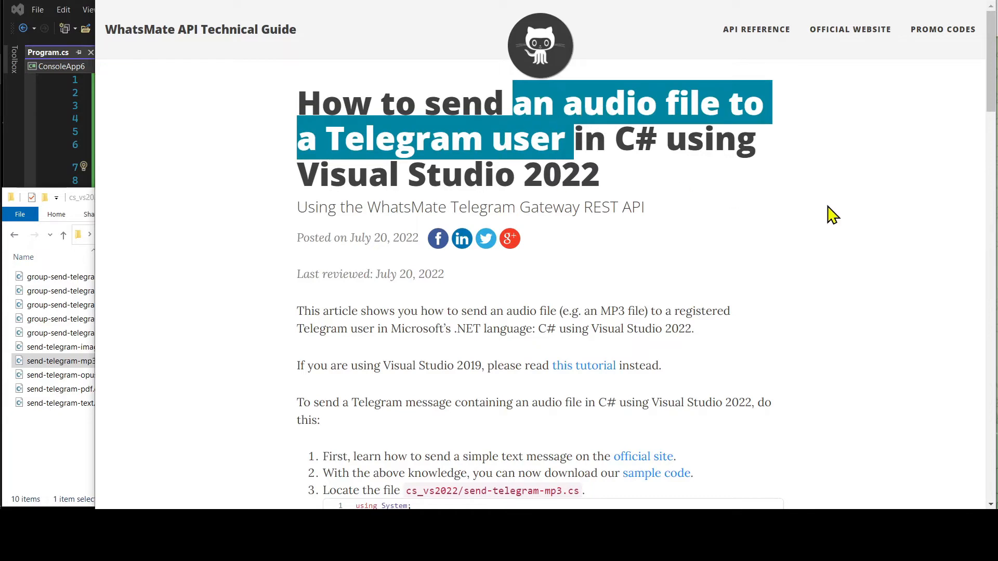
# Step: Download telegram-demos-master.zip via the 'sample code' link in step 2 of the guide
pyautogui.scroll(-3)
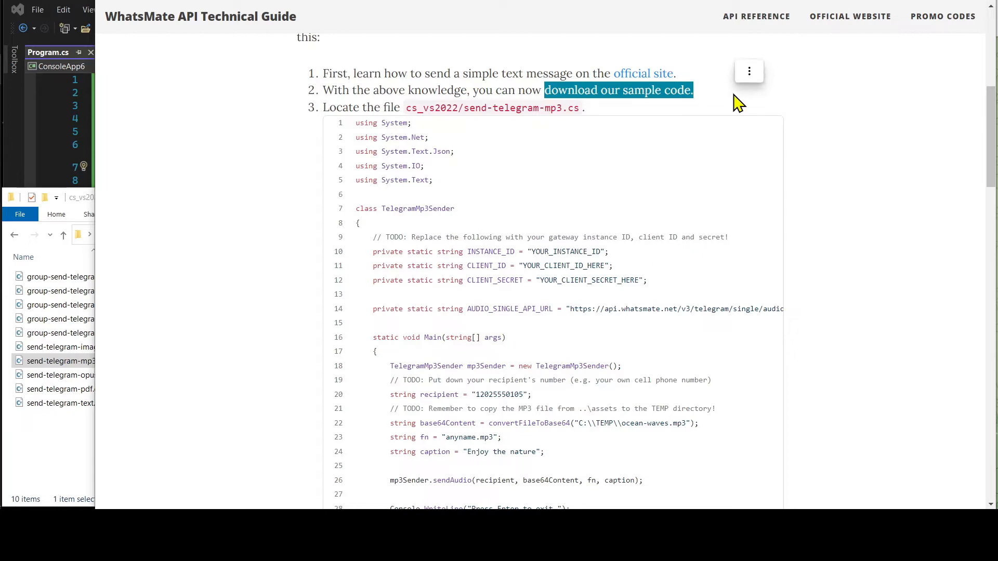
pyautogui.moveTo(656, 89)
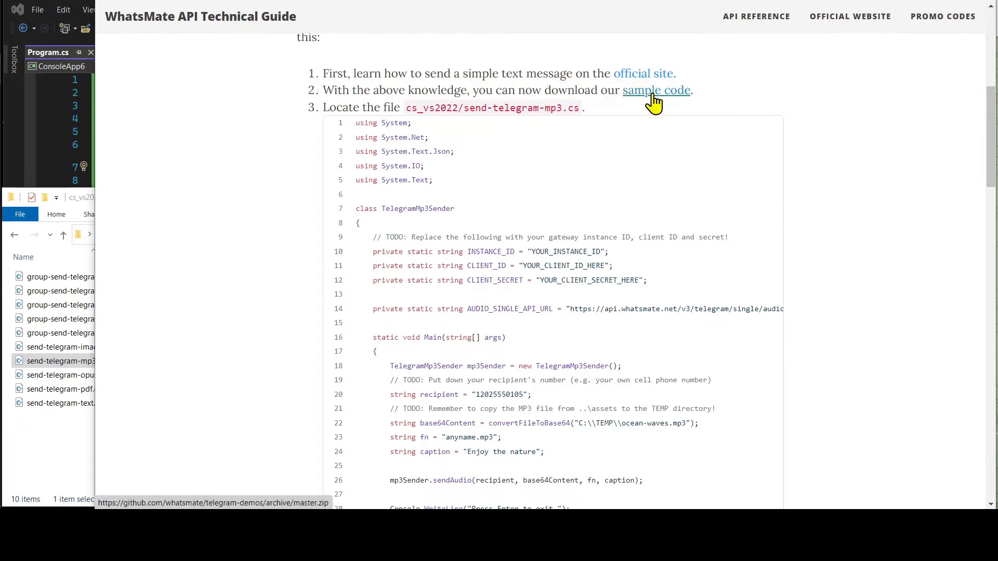
pyautogui.click(656, 89)
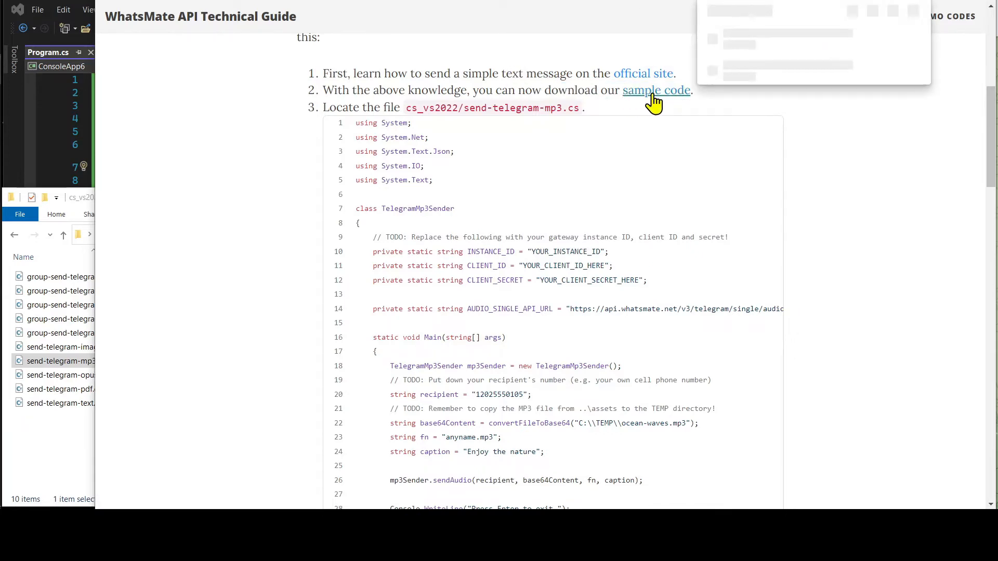
pyautogui.click(656, 90)
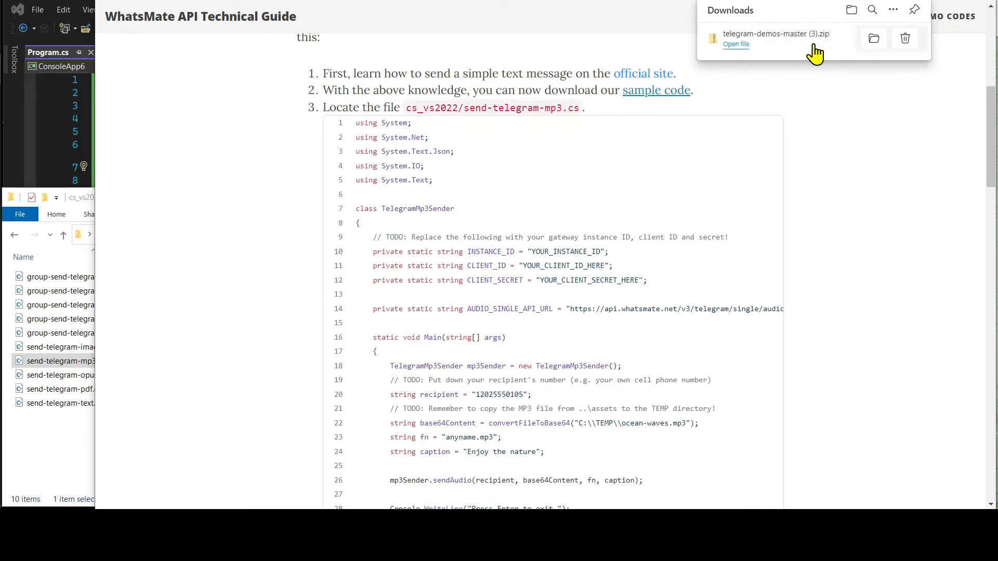
pyautogui.moveTo(826, 22)
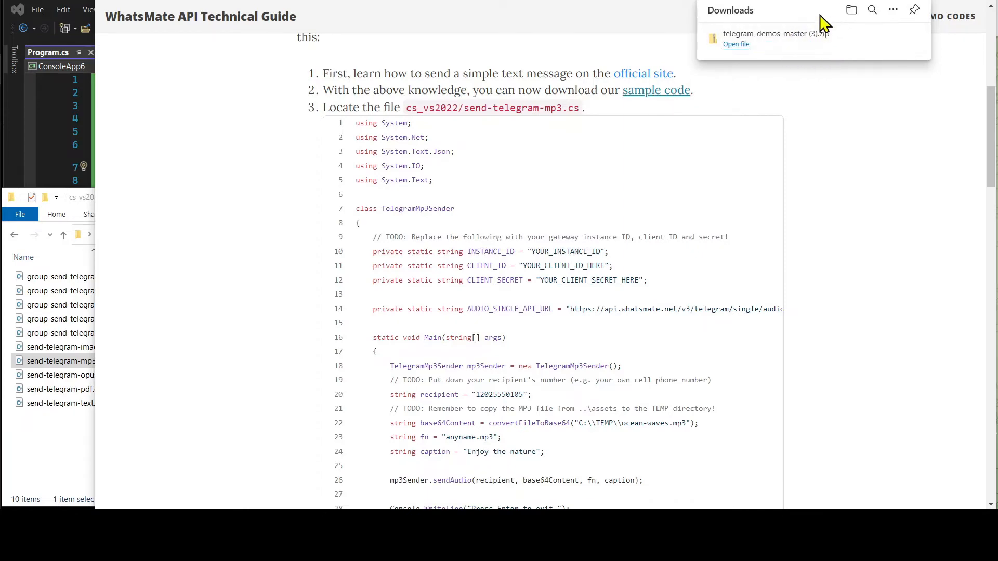
pyautogui.moveTo(7, 328)
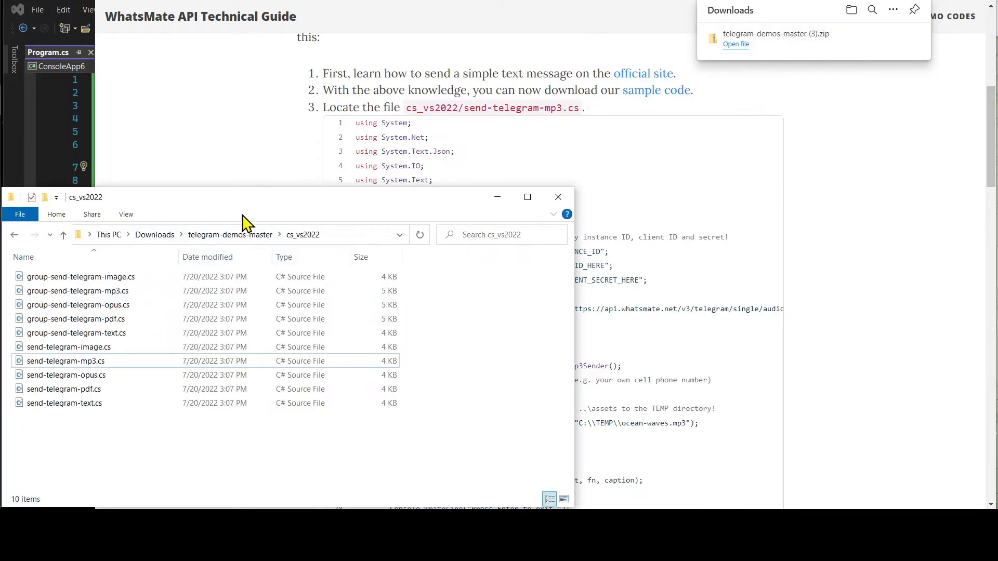
pyautogui.moveTo(192, 257)
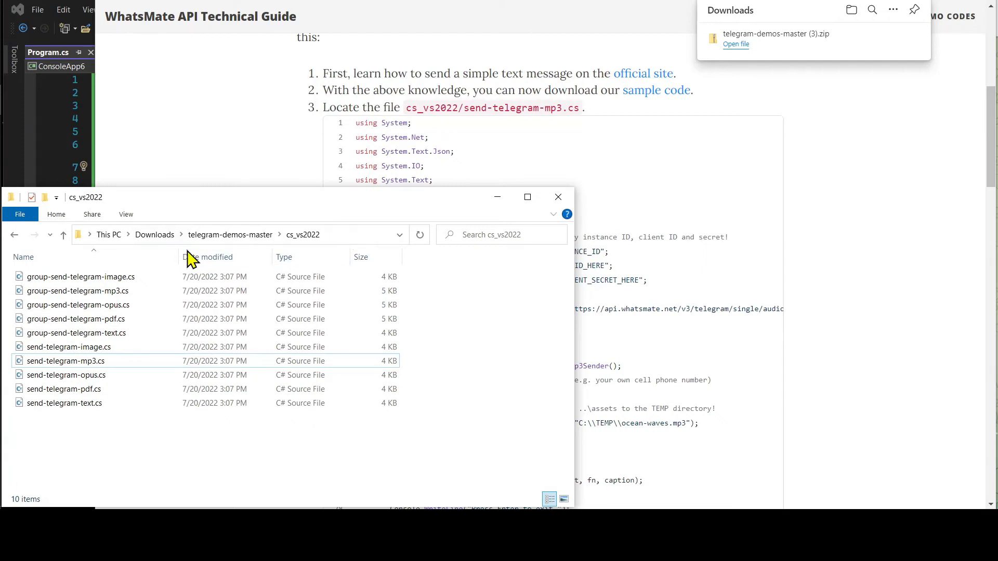
# Step: Select send-telegram-mp3.cs inside Downloads > telegram-demos-master > cs_vs2022
pyautogui.click(67, 360)
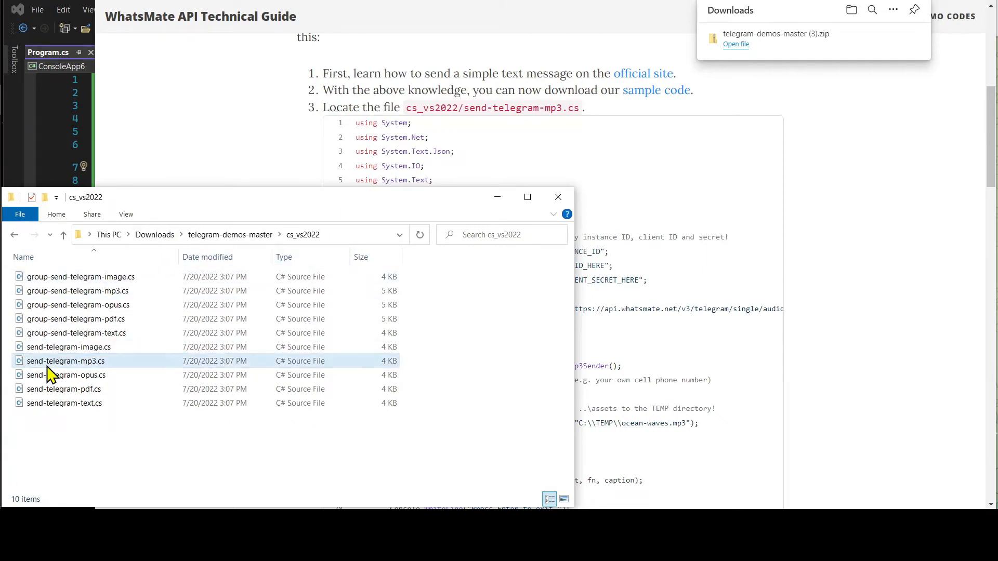
pyautogui.click(65, 361)
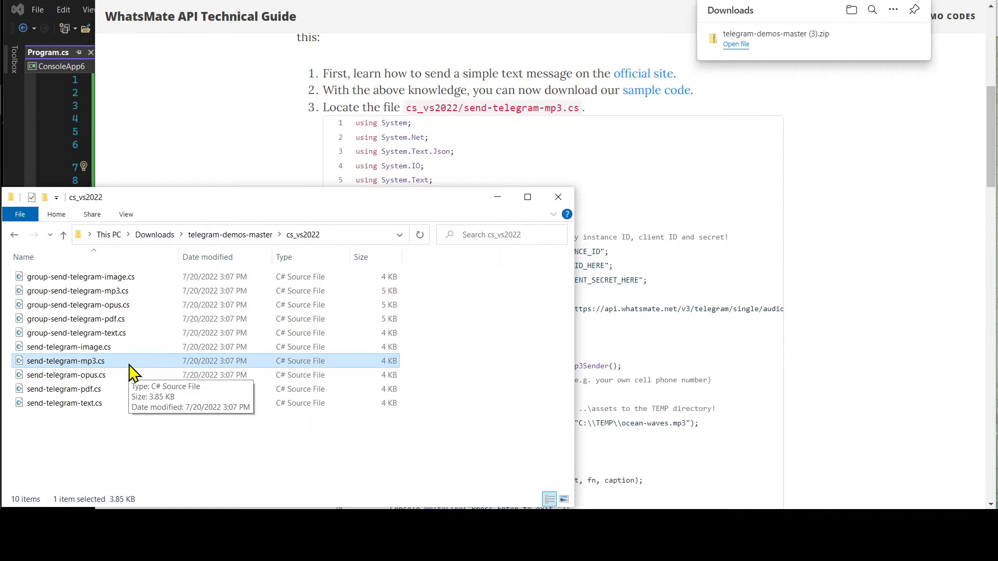
pyautogui.moveTo(122, 367)
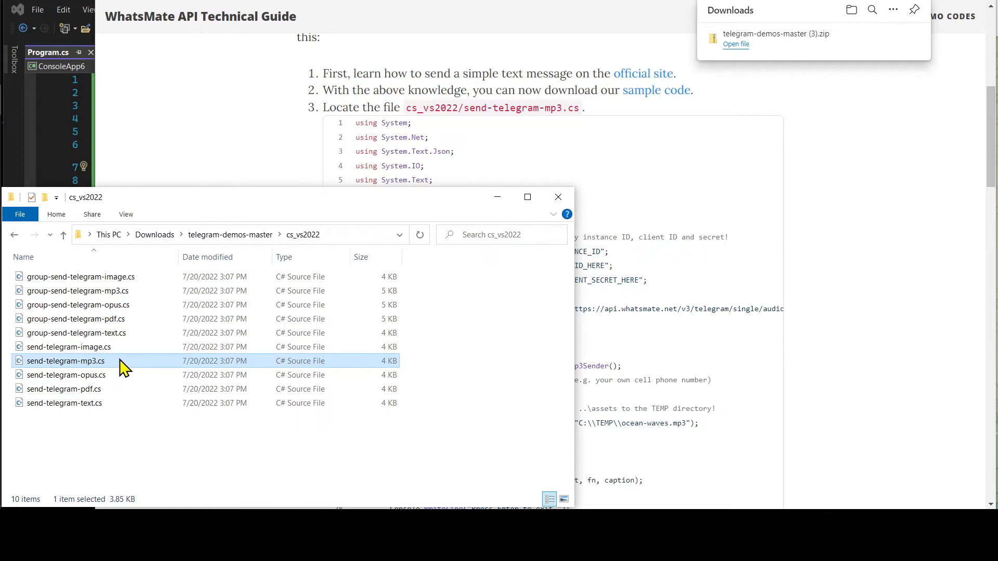
pyautogui.moveTo(29, 185)
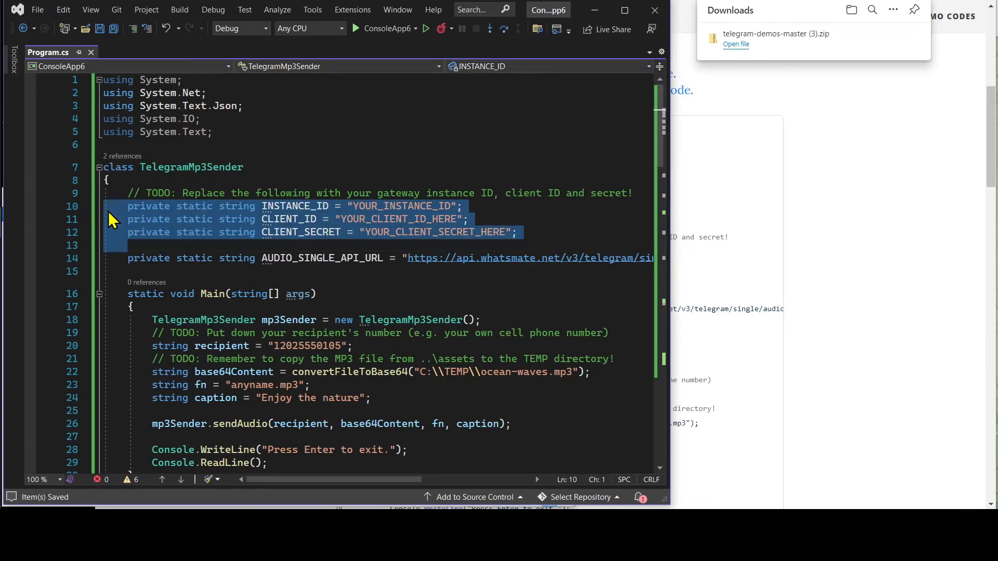
pyautogui.moveTo(242, 220)
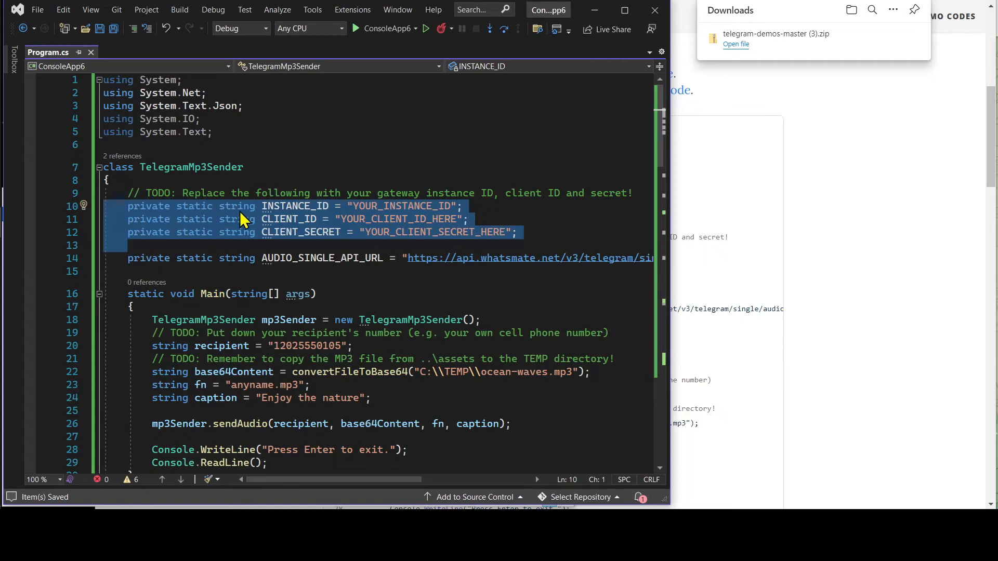
pyautogui.moveTo(376, 239)
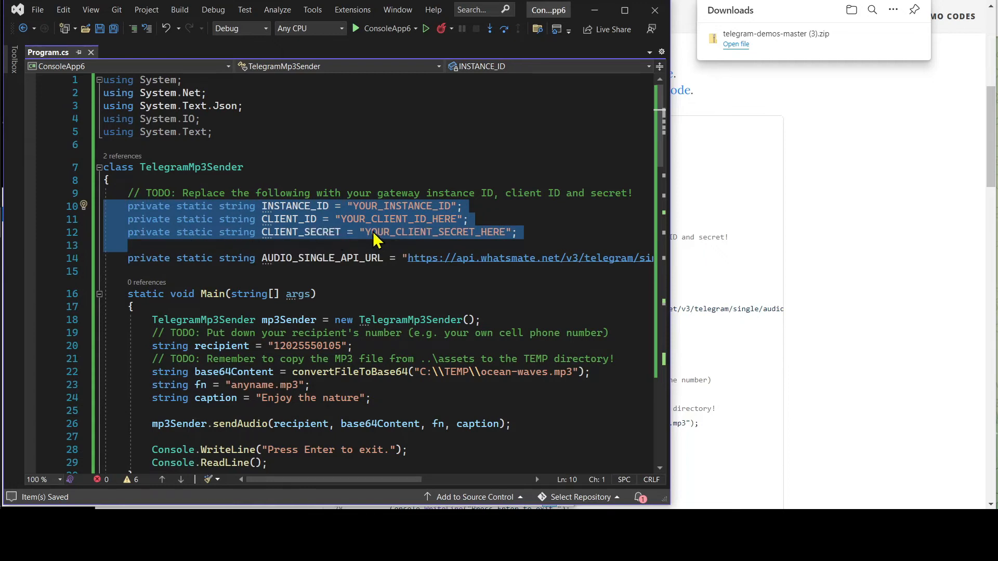
pyautogui.moveTo(339, 193)
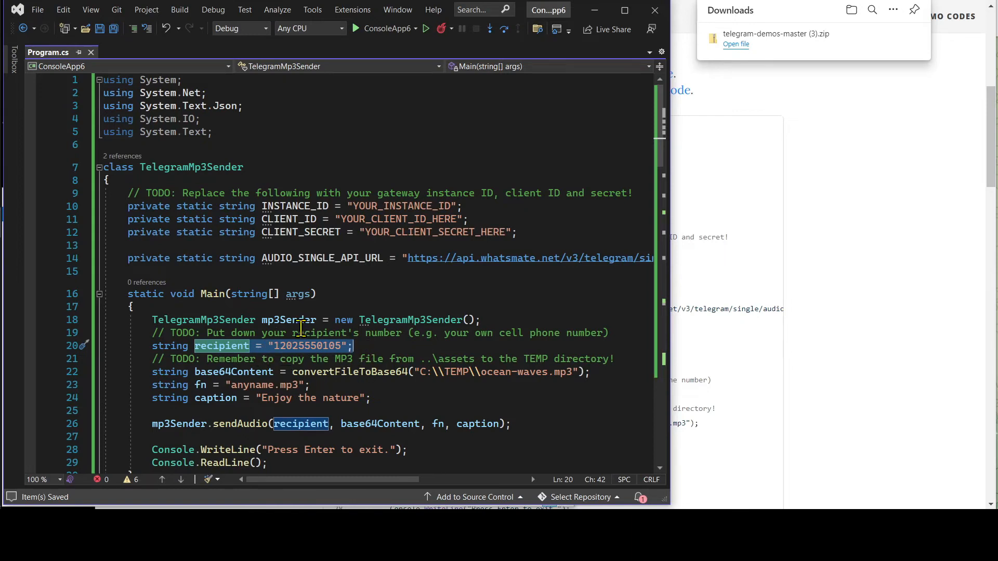
pyautogui.moveTo(241, 354)
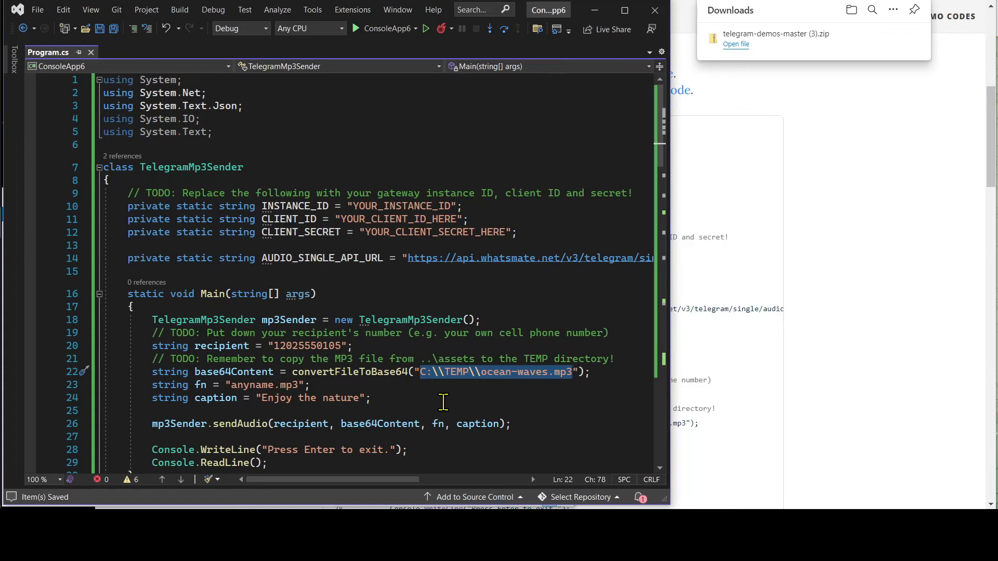
pyautogui.moveTo(573, 388)
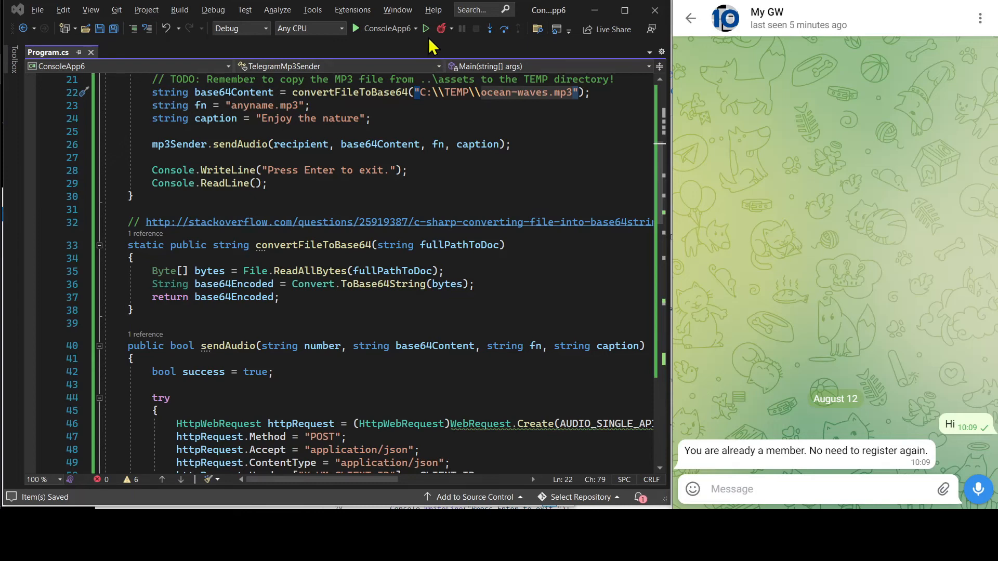
# Step: Run the app so anyname.mp3 arrives in Telegram with a queued result, then play it
pyautogui.click(426, 29)
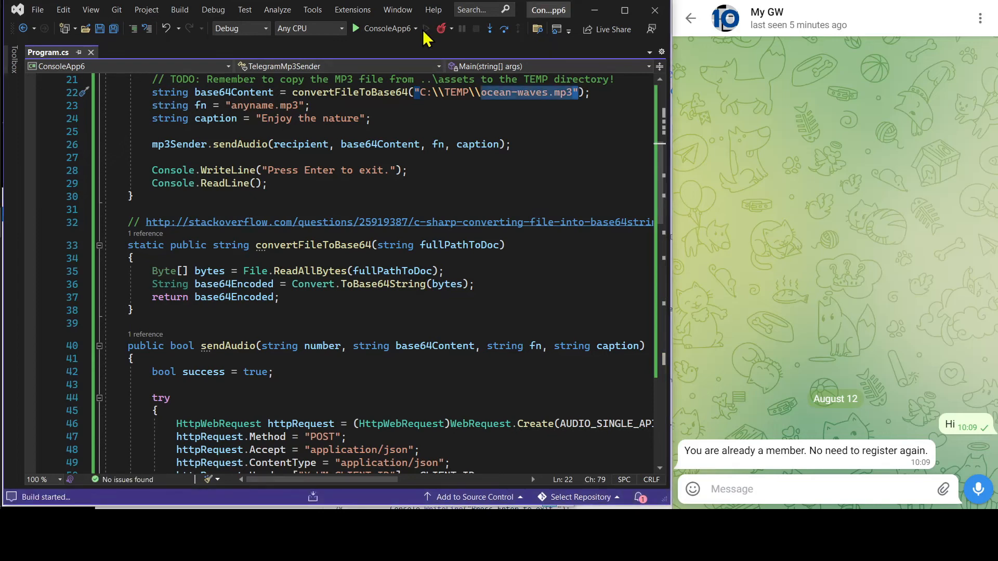
pyautogui.click(356, 29)
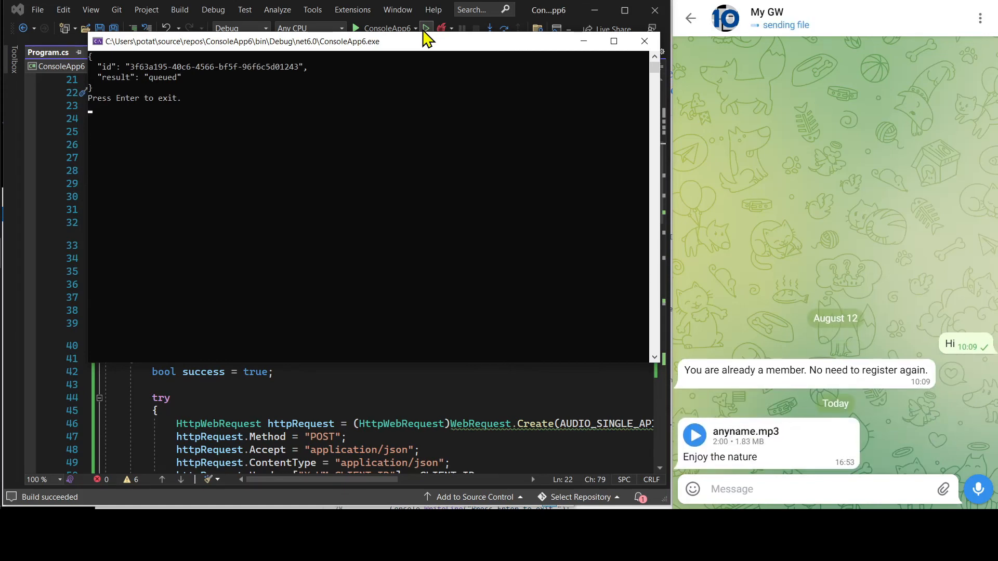
pyautogui.moveTo(717, 416)
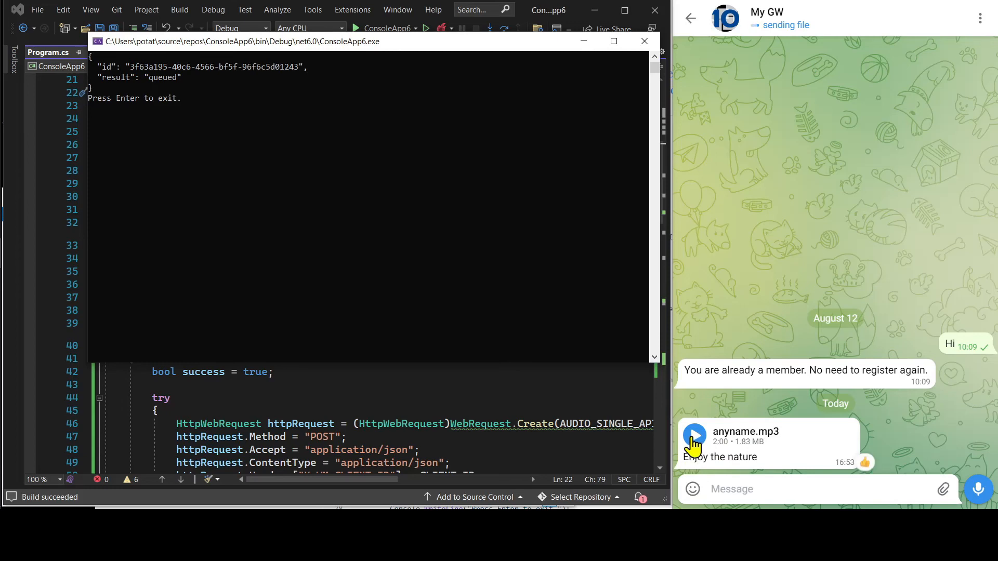
pyautogui.click(695, 439)
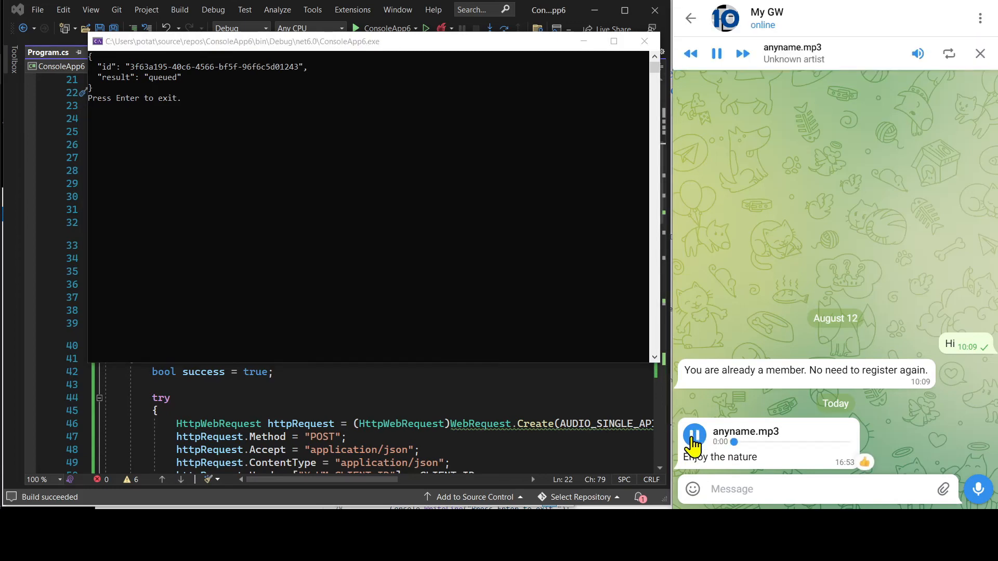